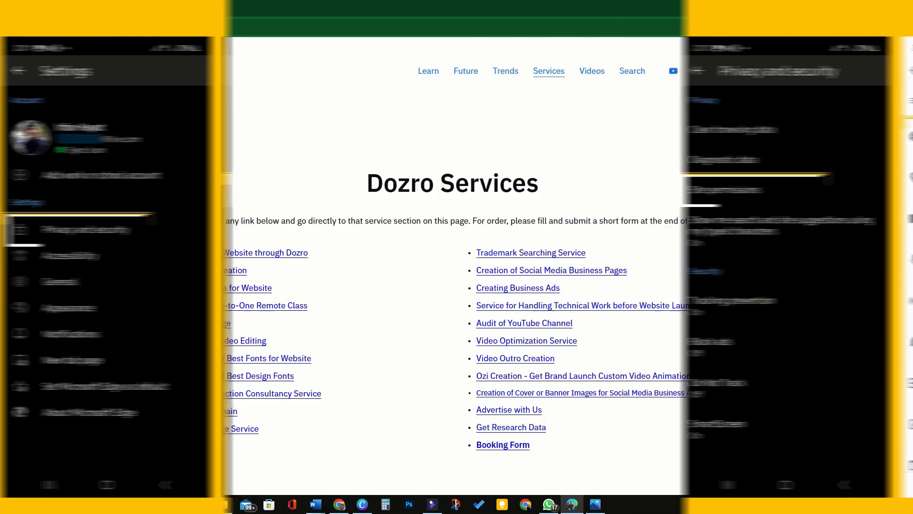
# Step: Go to Edge Settings > Cookies and site permissions via the main menu
pyautogui.click(898, 27)
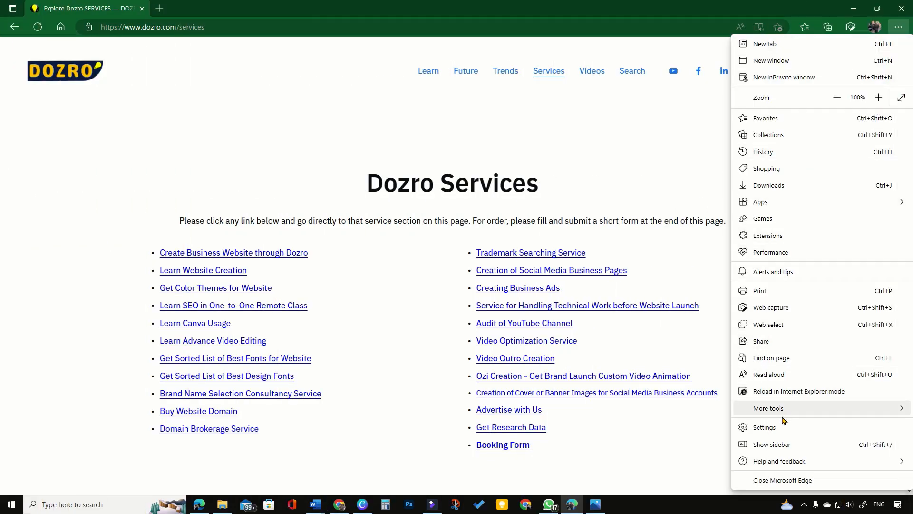
pyautogui.click(764, 428)
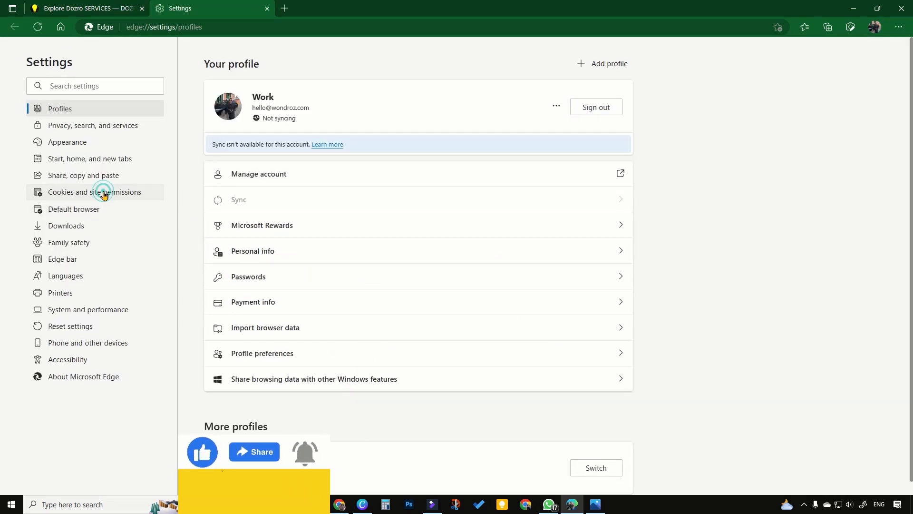
pyautogui.click(95, 191)
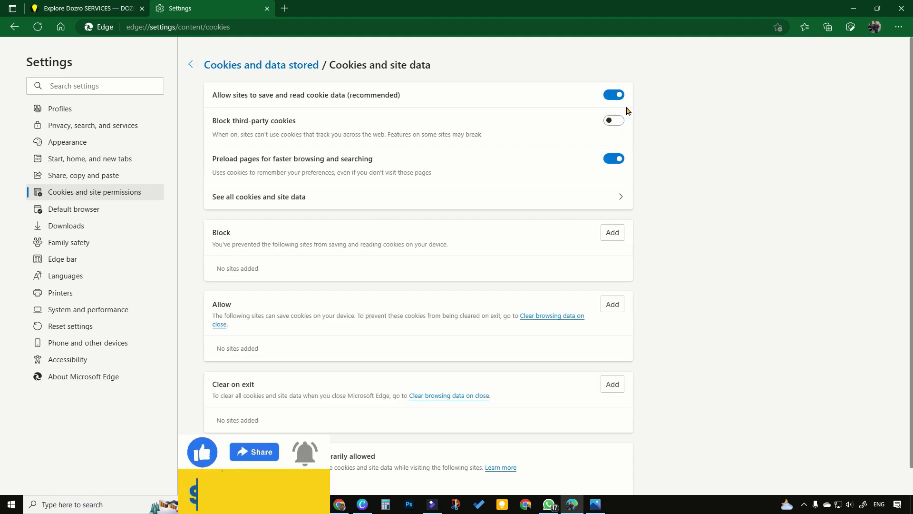
# Step: Toggle 'Allow sites to save and read cookie data' off and back on so it ends enabled
pyautogui.click(614, 94)
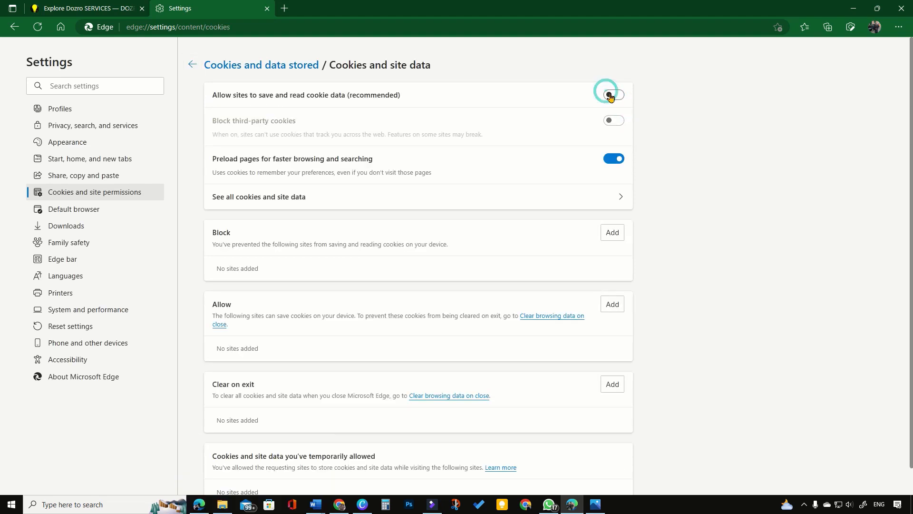
pyautogui.click(614, 94)
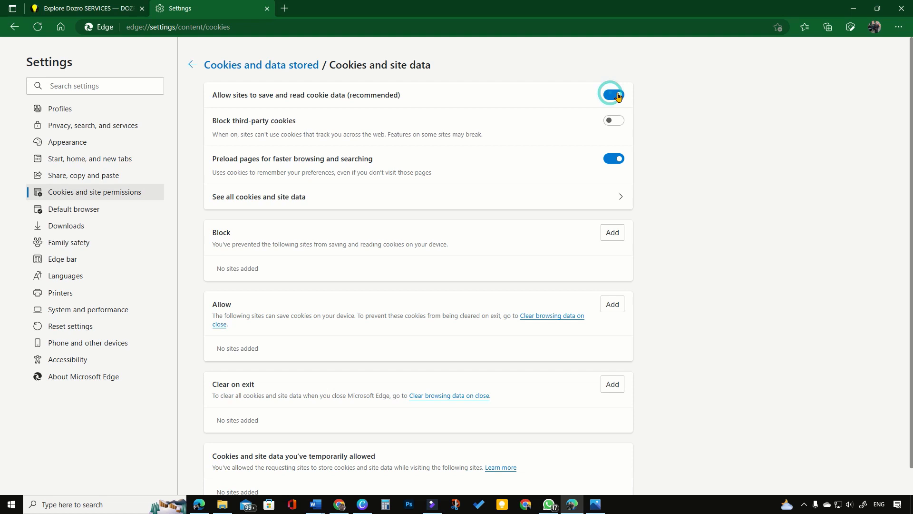
pyautogui.click(614, 95)
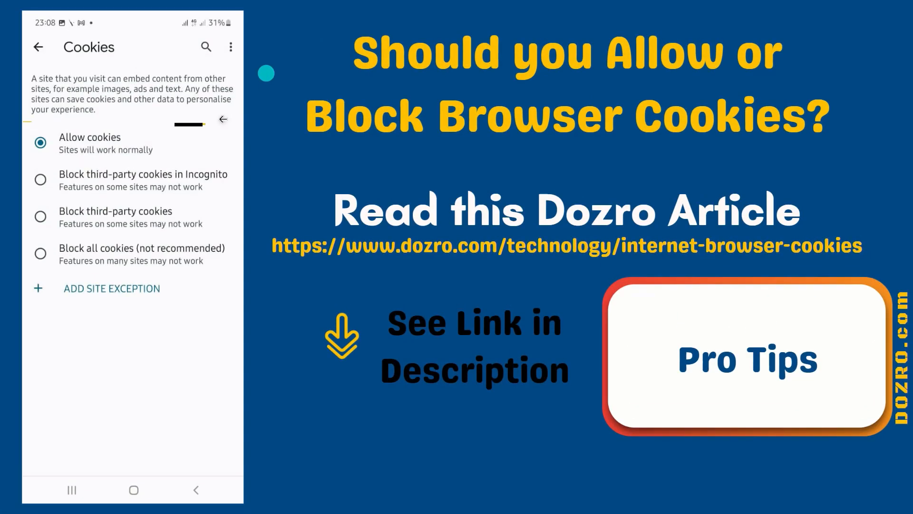
pyautogui.click(114, 144)
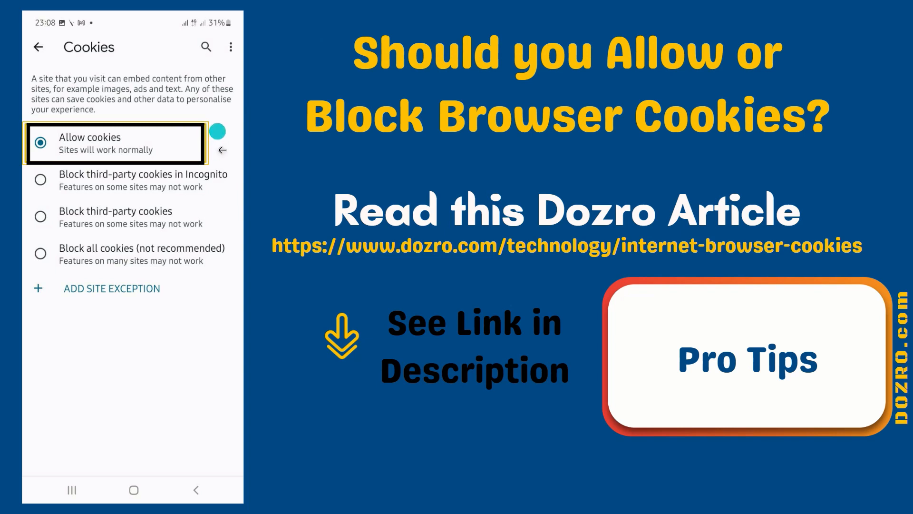